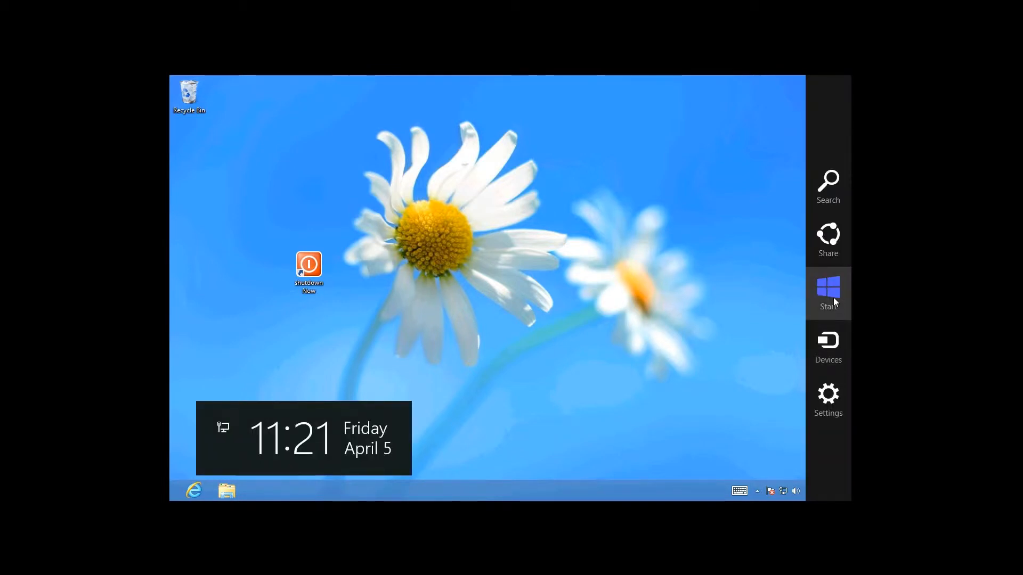
- Bring up the Windows 8 Start screen from the desktop
click(827, 292)
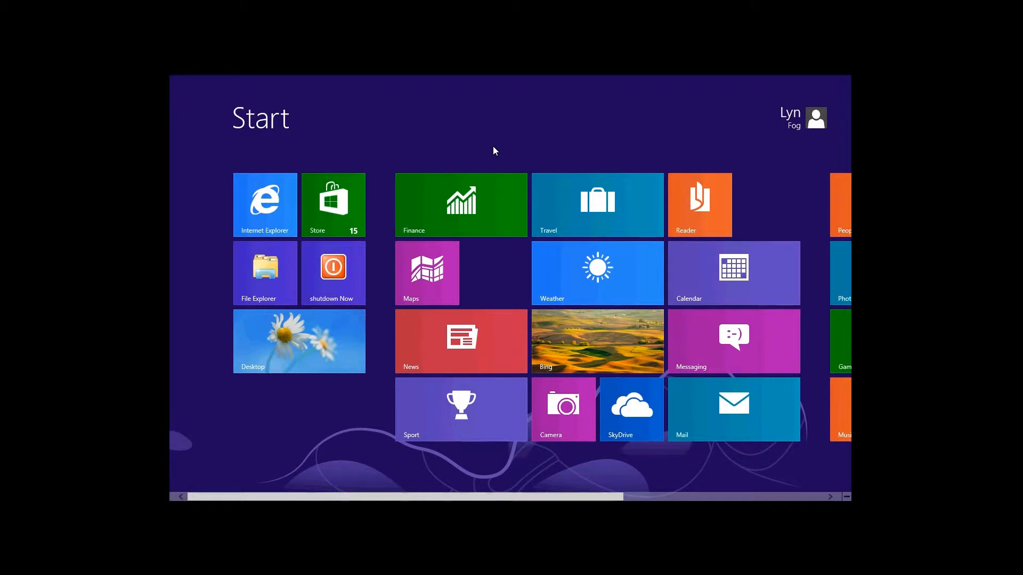
- Search 'update' and filter to Settings results such as Windows Update and Check for updates
text(update)
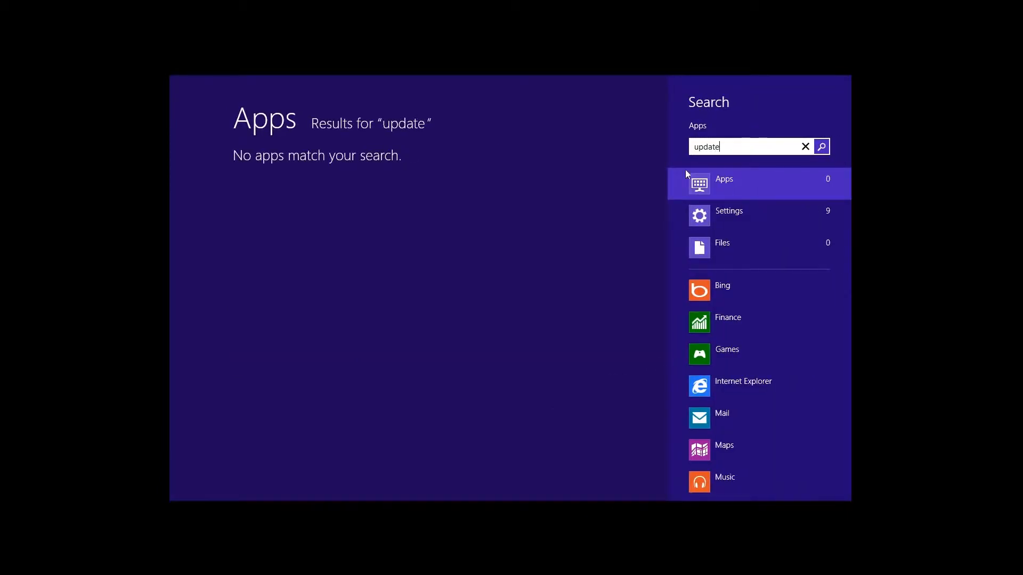
click(729, 214)
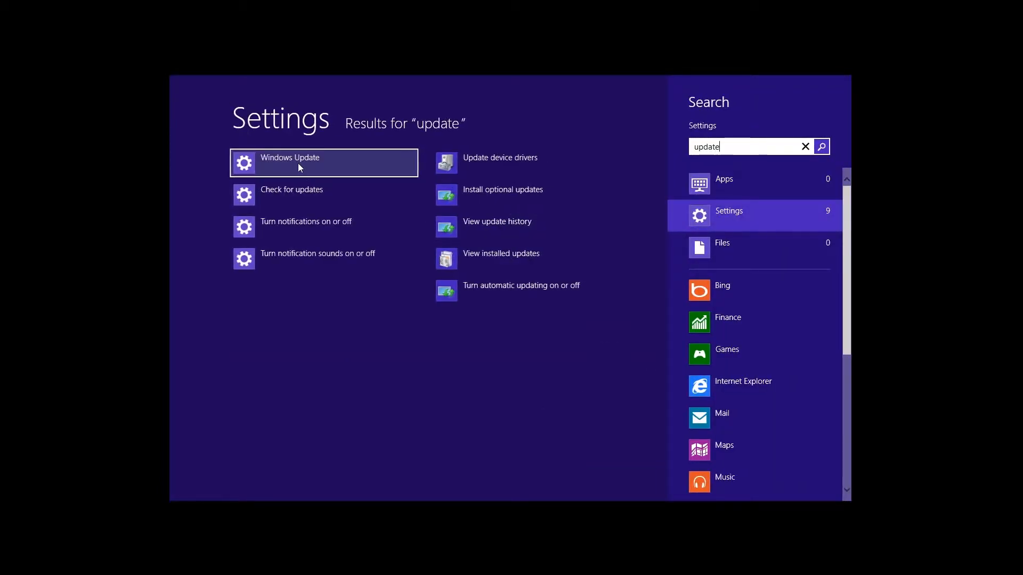
click(290, 163)
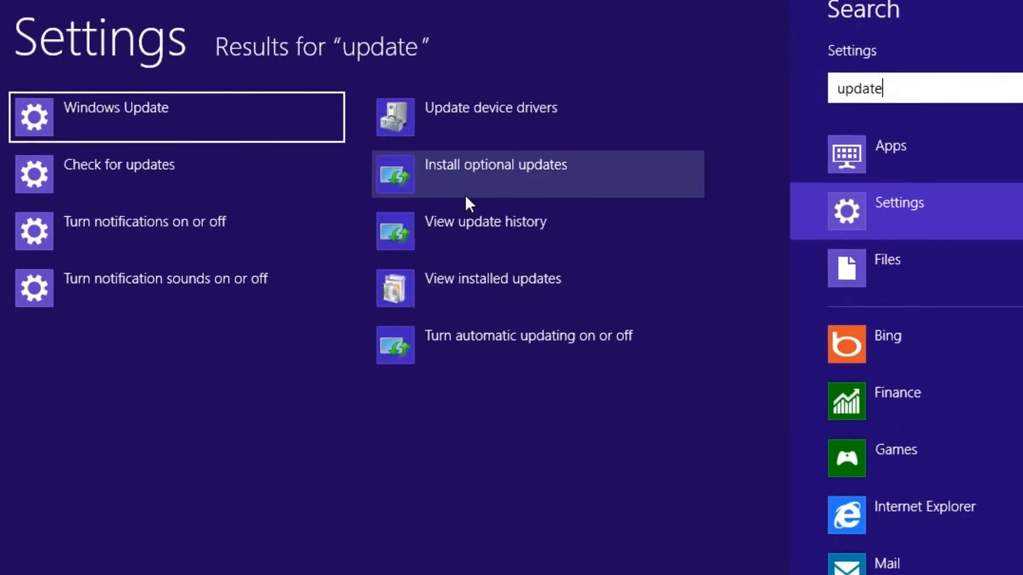
- View the Windows Update page showing a pending restart, then close its window
click(116, 108)
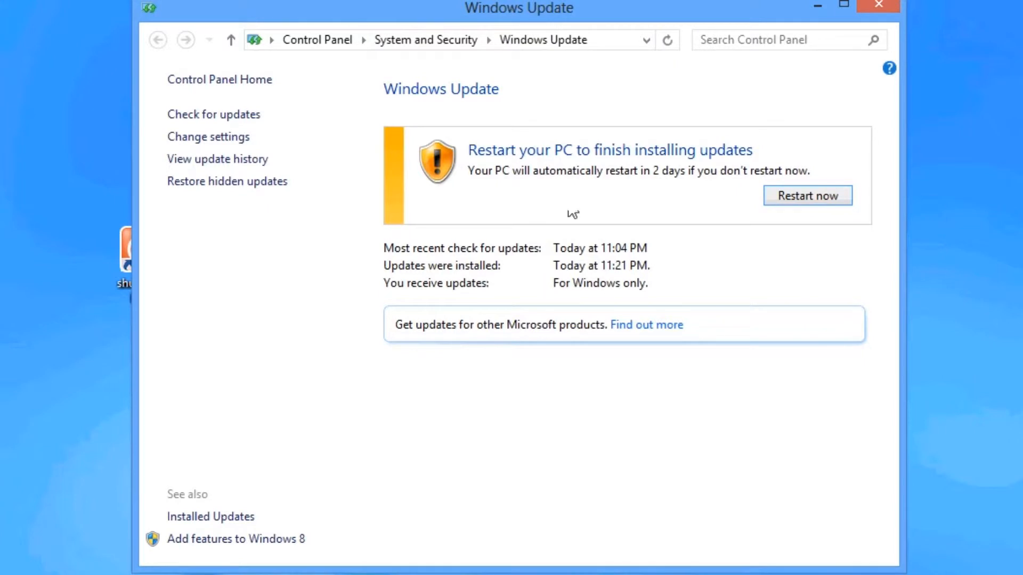
mouse_move(847, 35)
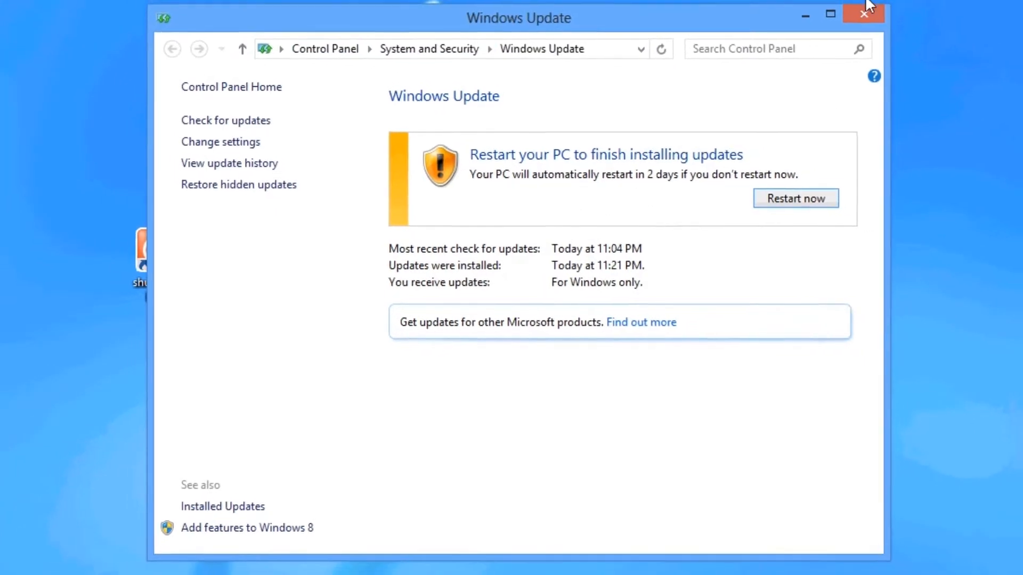
click(864, 13)
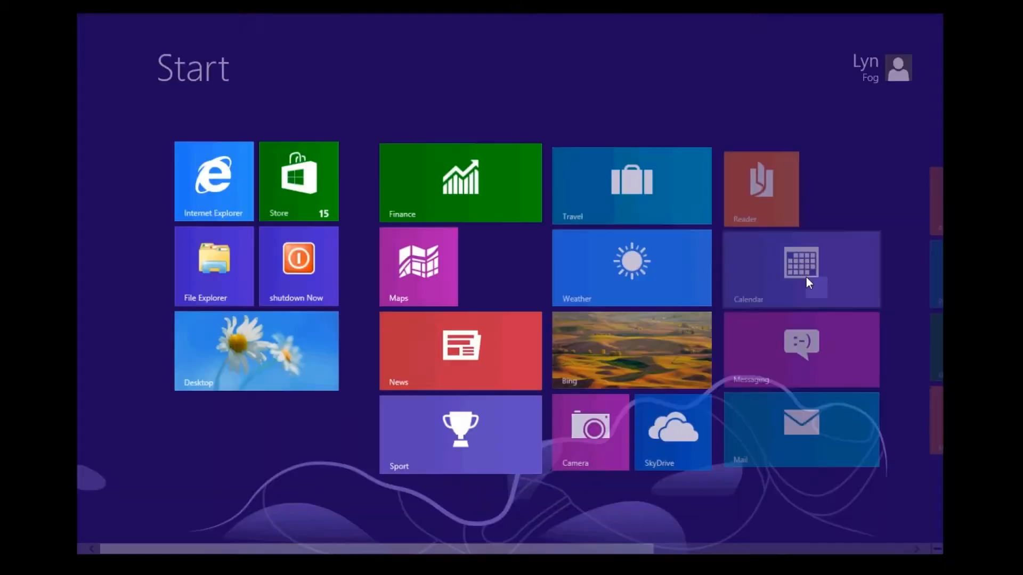
- Browse the search results for 'cont' that include the Control Panel app
scroll(right, 3)
text(cont)
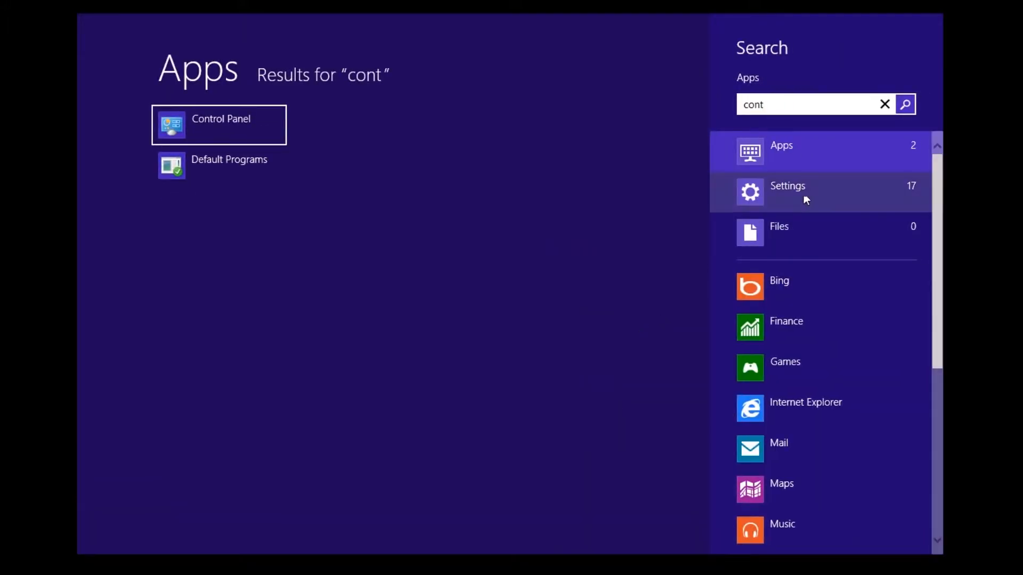
mouse_move(711, 220)
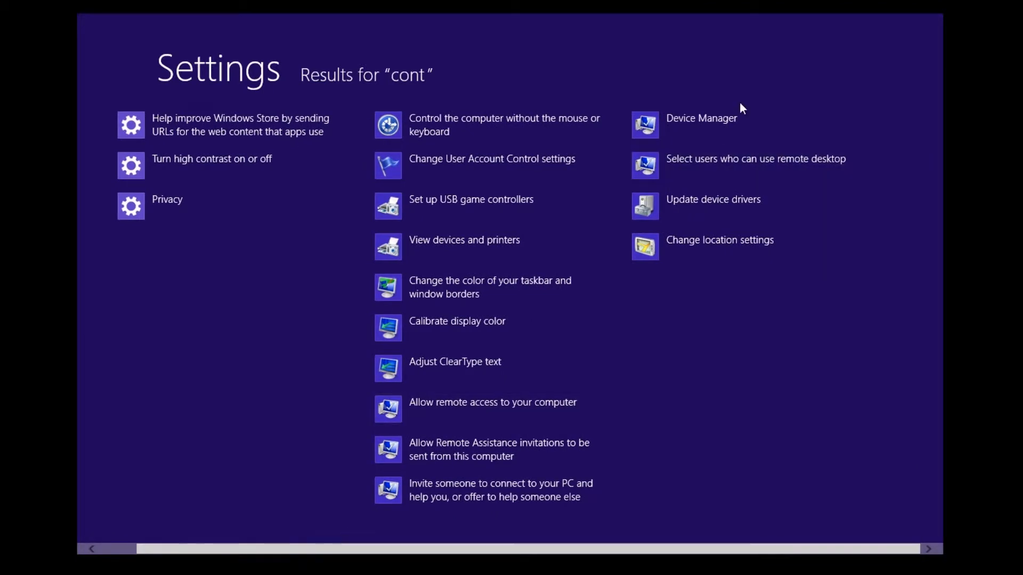
mouse_move(247, 413)
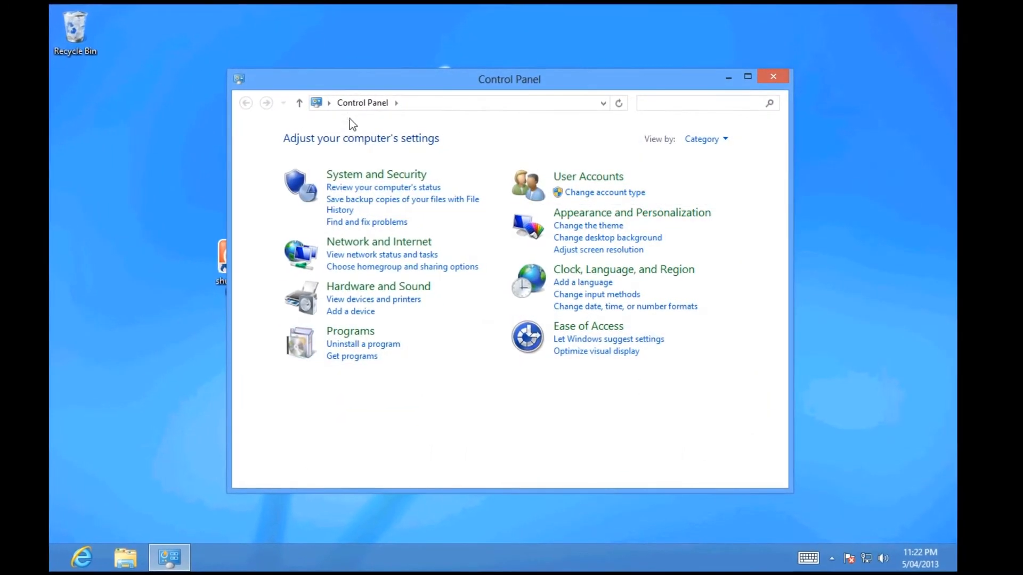
- Open the Desktop folder window via the Run box, revealing the Control Panel system folder
click(457, 102)
text(c)
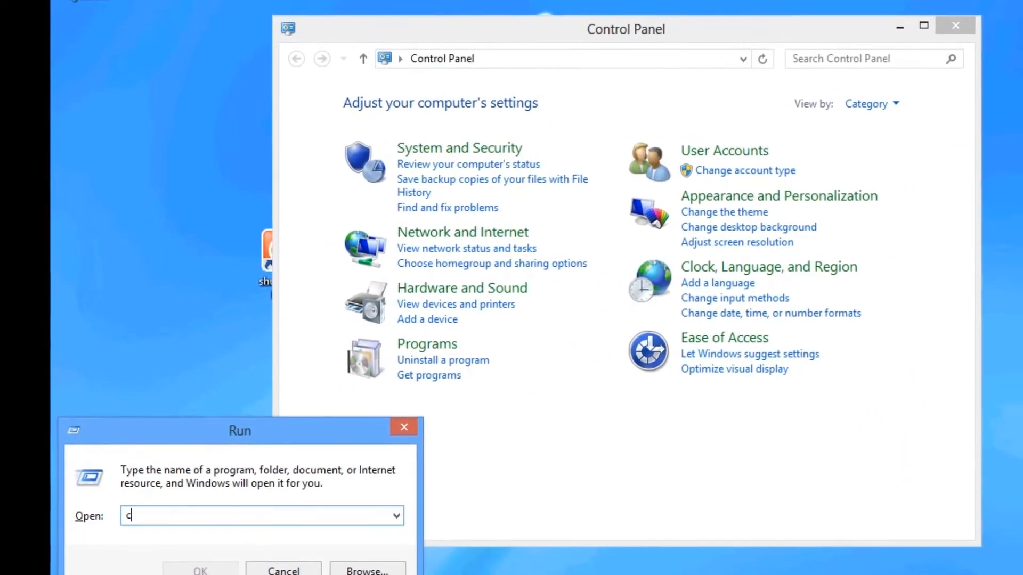
text(on)
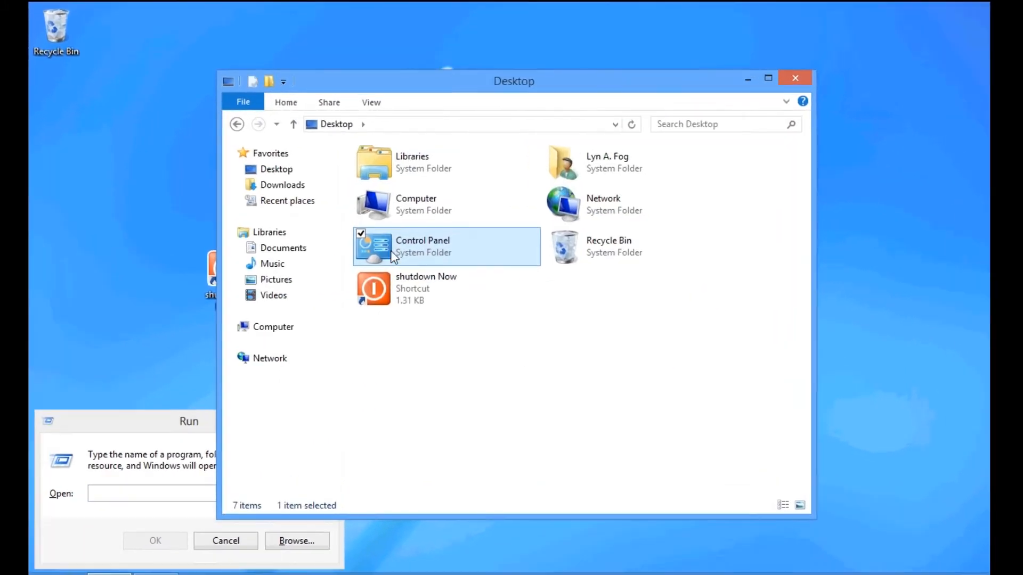
- Create a Control Panel shortcut on the desktop, then close the Desktop and Control Panel windows
right_click(423, 246)
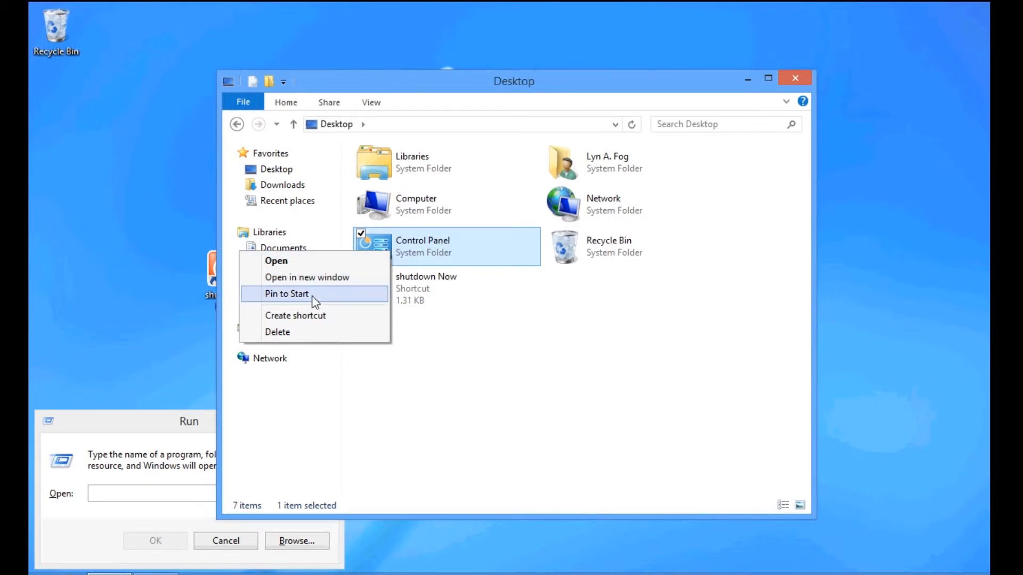
click(295, 316)
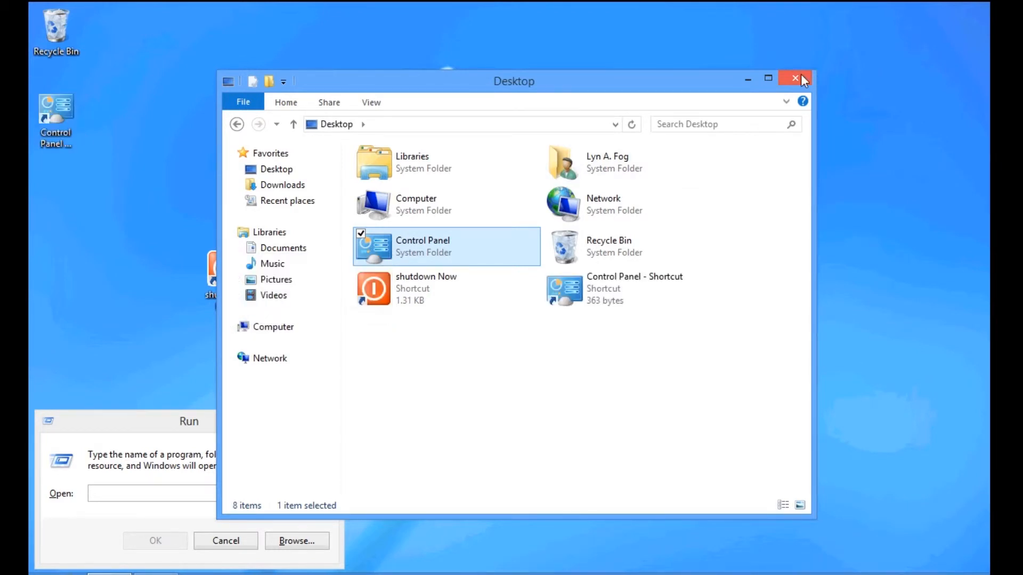
click(795, 78)
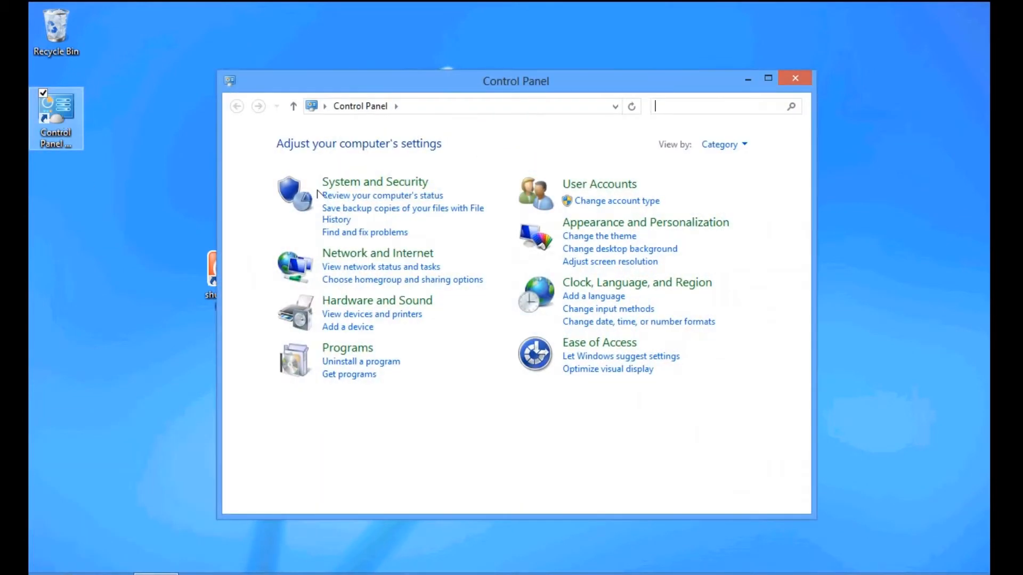
click(795, 77)
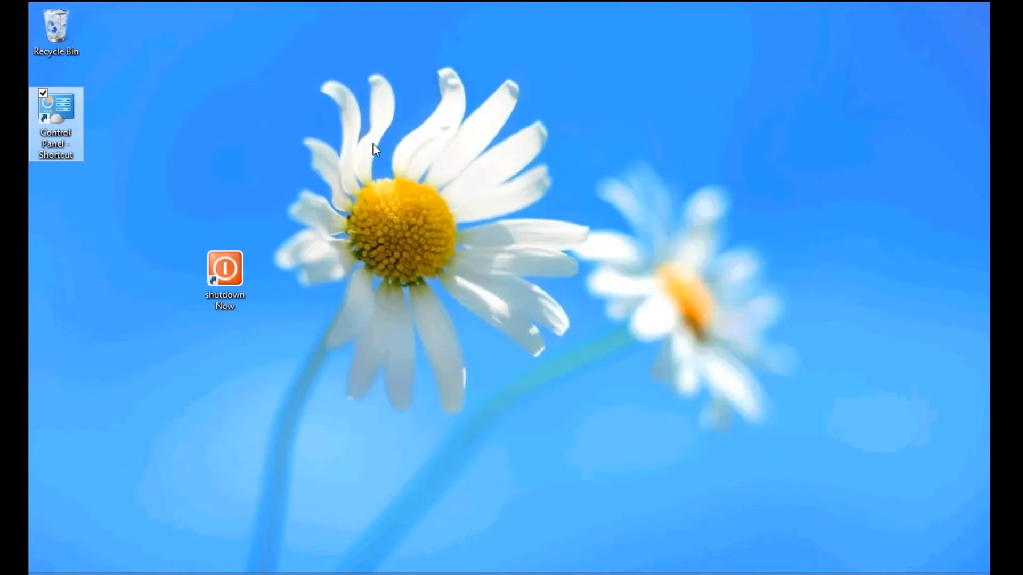
- Pin the Control Panel shortcut to Start, reopen it and view all items as Small icons
right_click(57, 107)
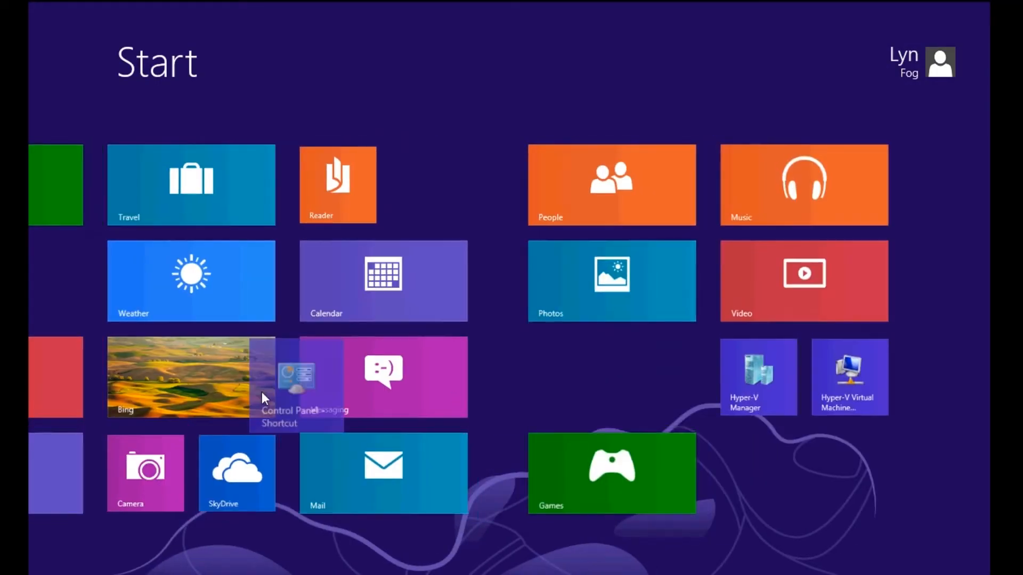
scroll(left, 3)
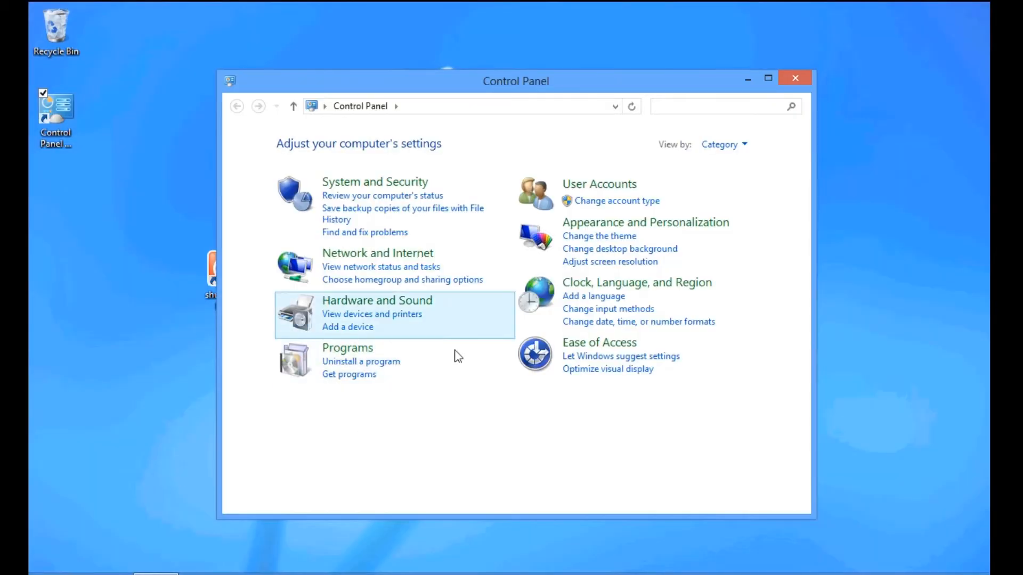
mouse_move(607, 261)
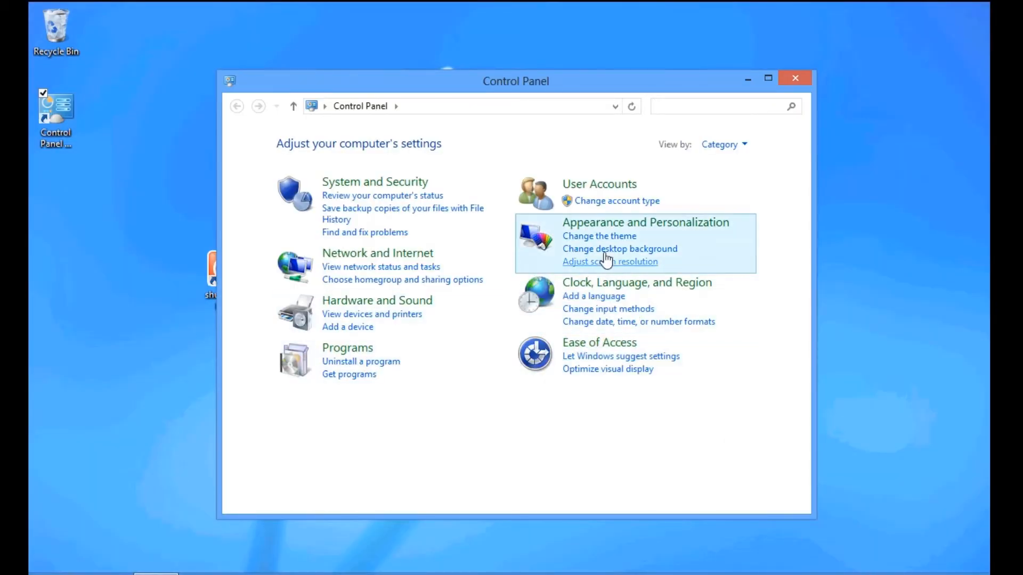
click(722, 144)
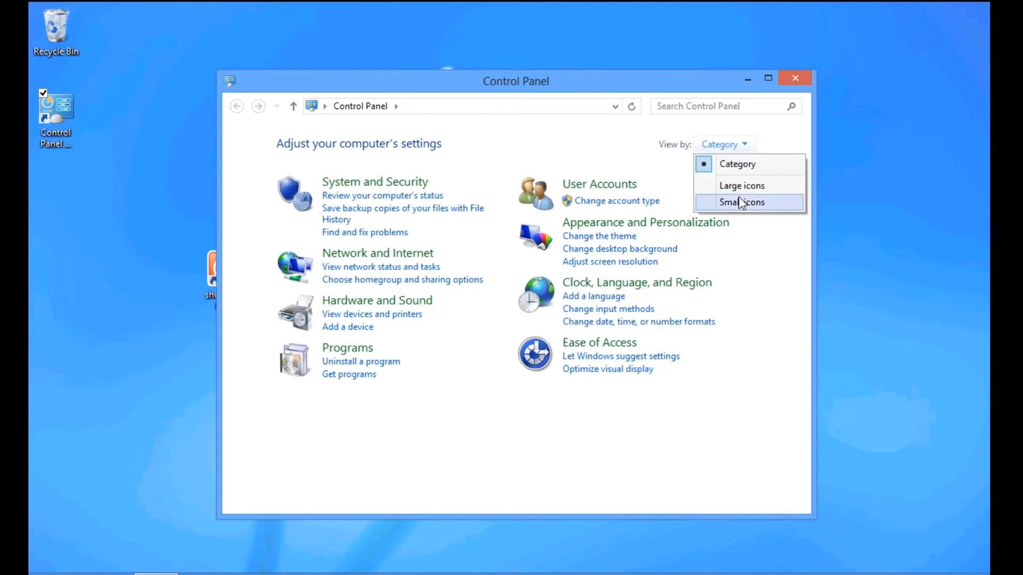
click(741, 203)
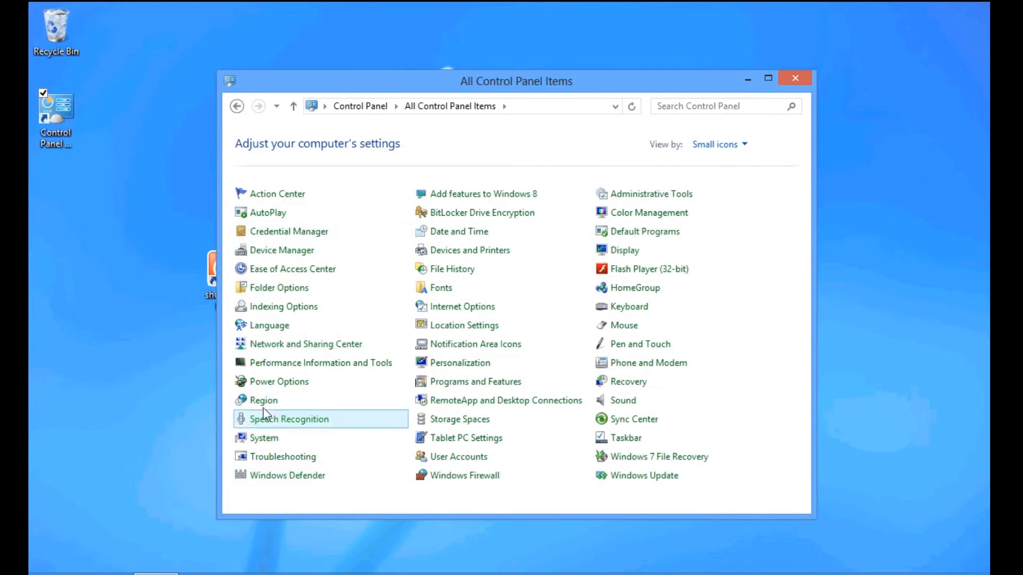
mouse_move(477, 382)
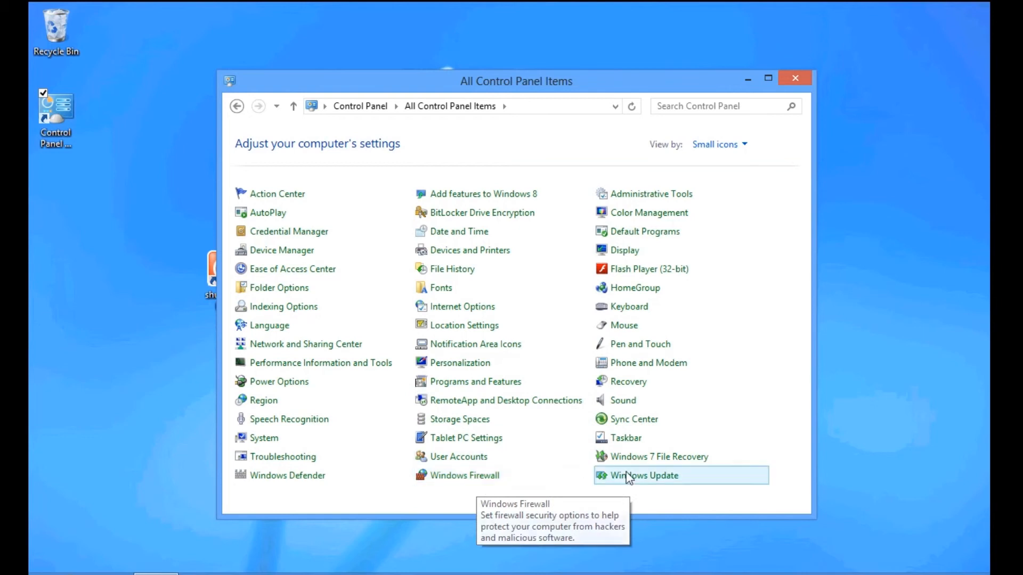
mouse_move(649, 457)
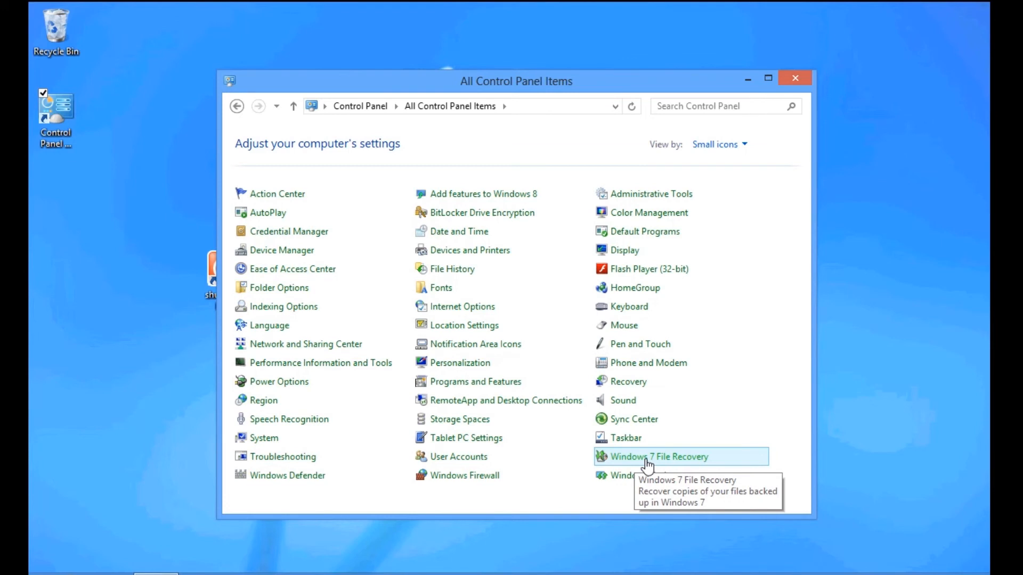
mouse_move(658, 457)
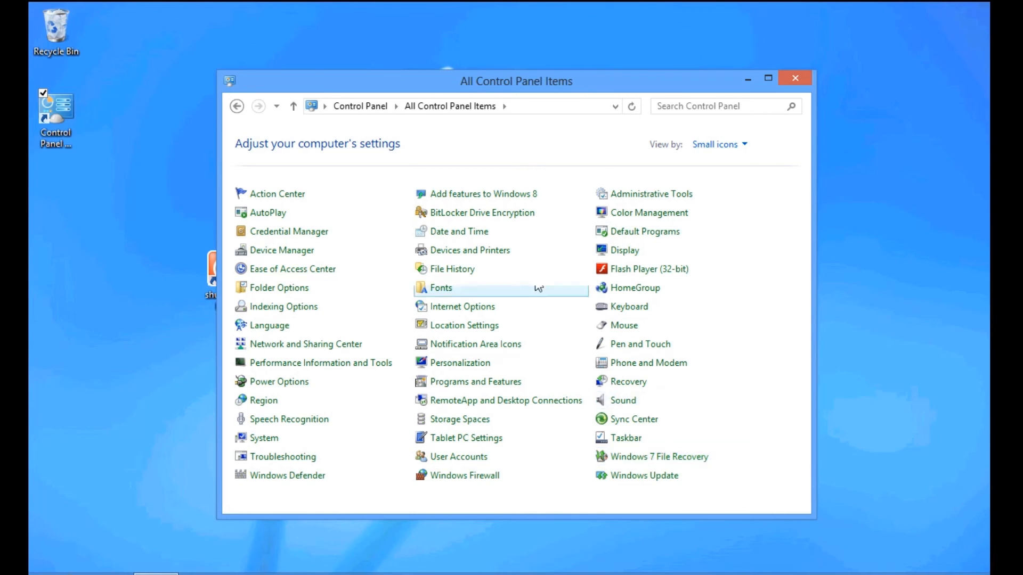
mouse_move(795, 77)
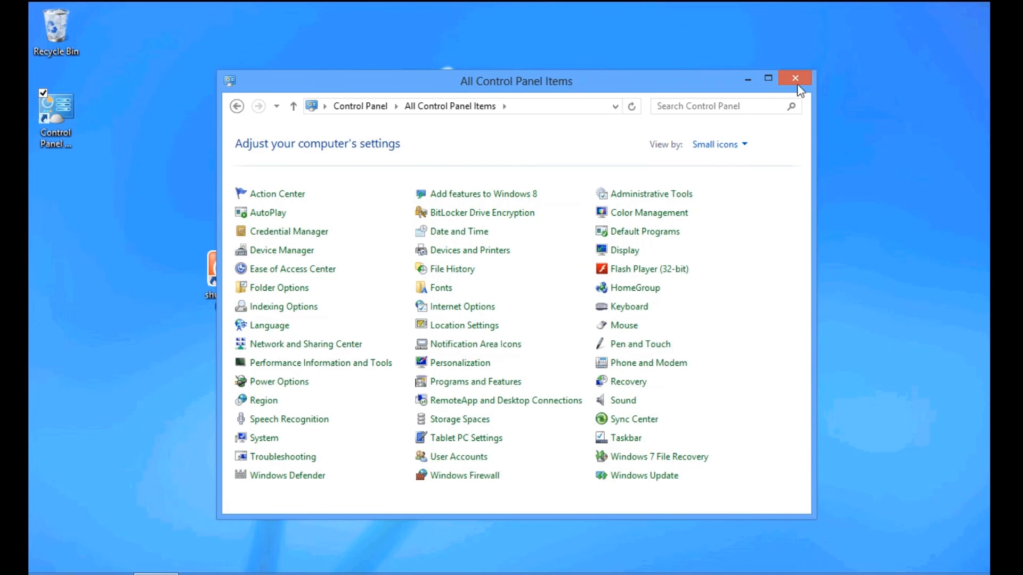